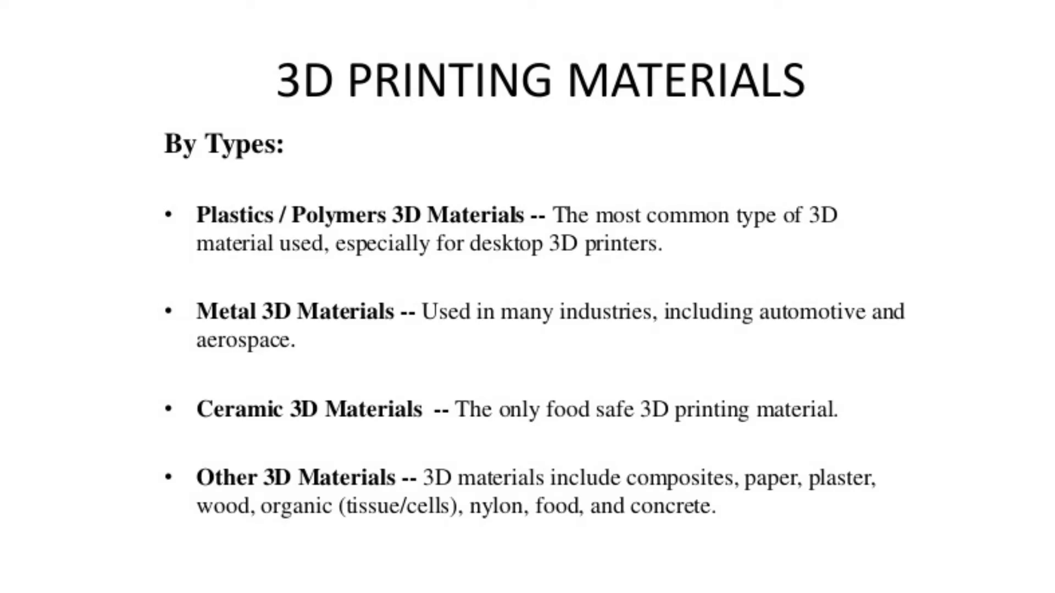
pyautogui.press('Right')
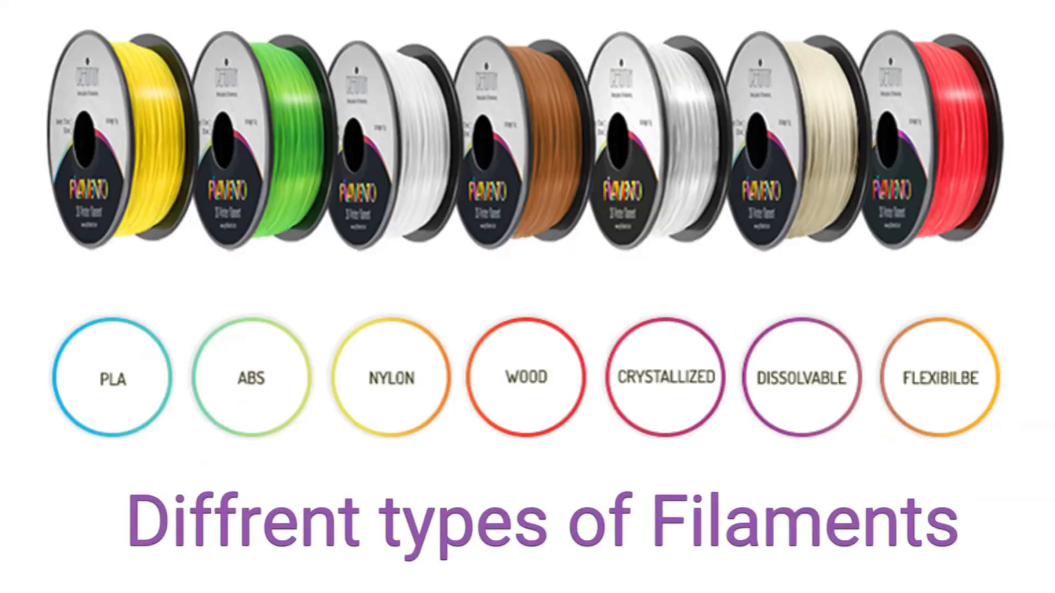